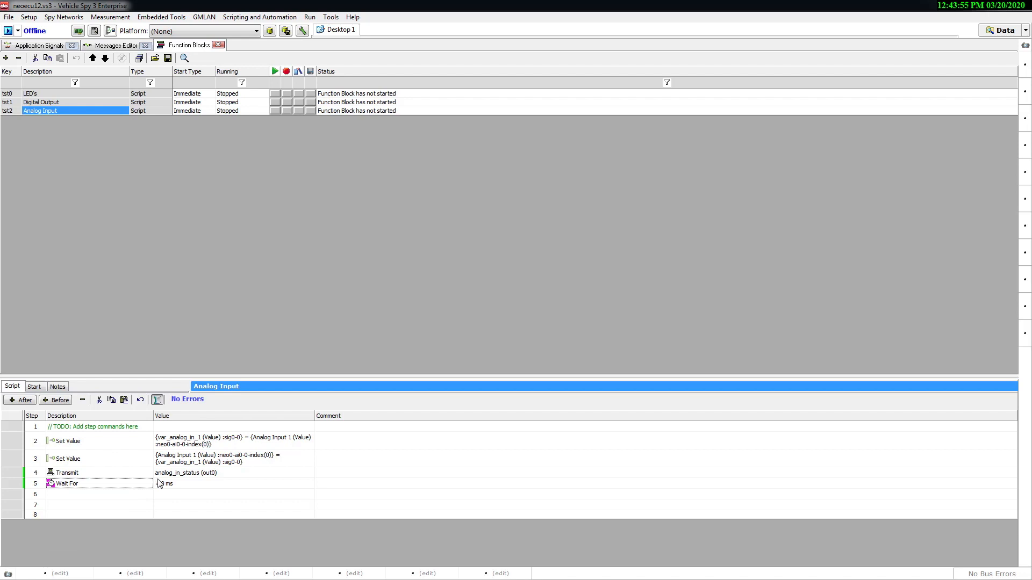
Edit the Value cell of the script's final Wait For step to set its duration.
double_click(164, 483)
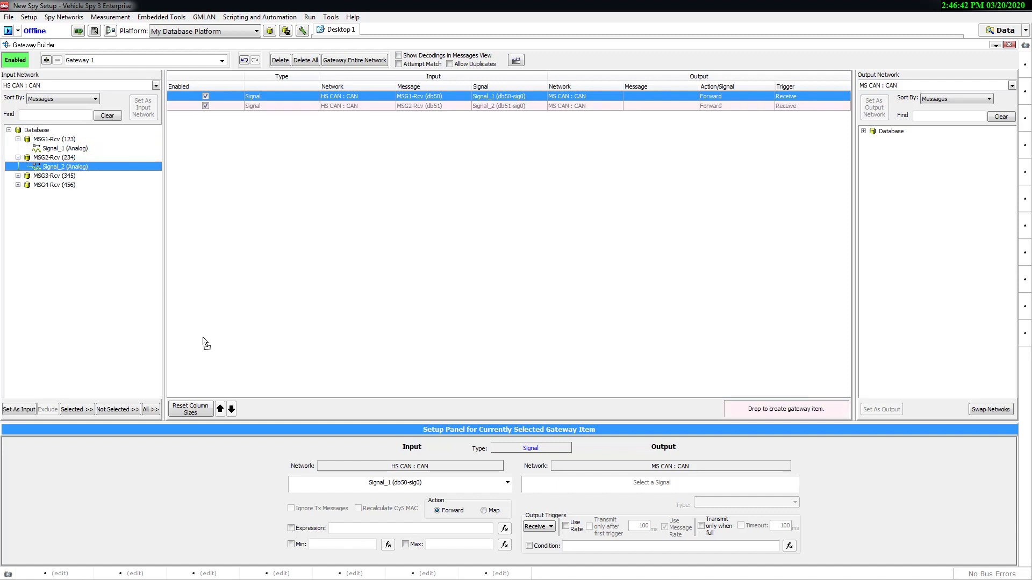
mouse_move(389, 349)
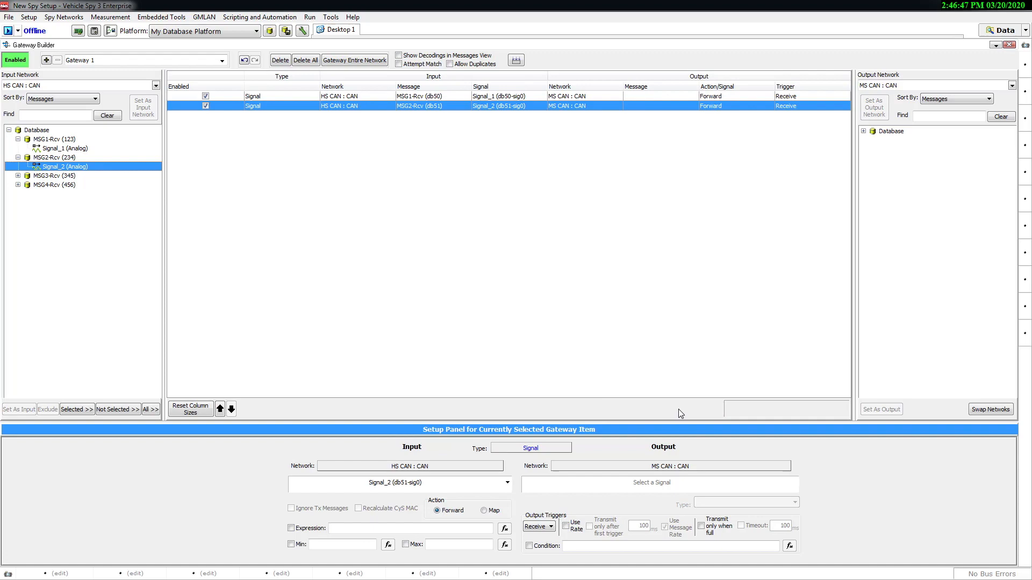
click(330, 17)
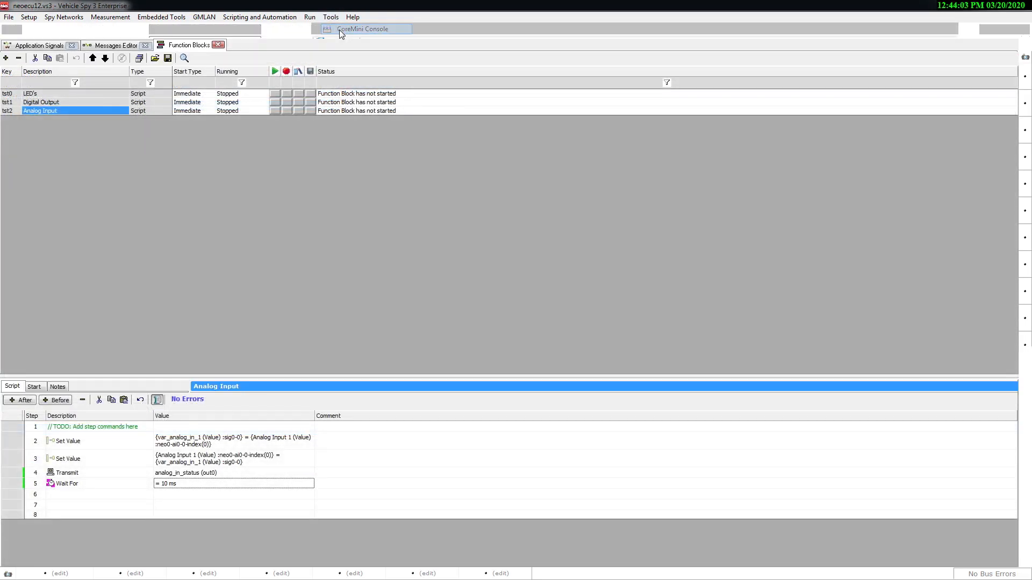
Compile the scripts in the CoreMini Executable Generator and target a neoECU over CAN.
click(361, 29)
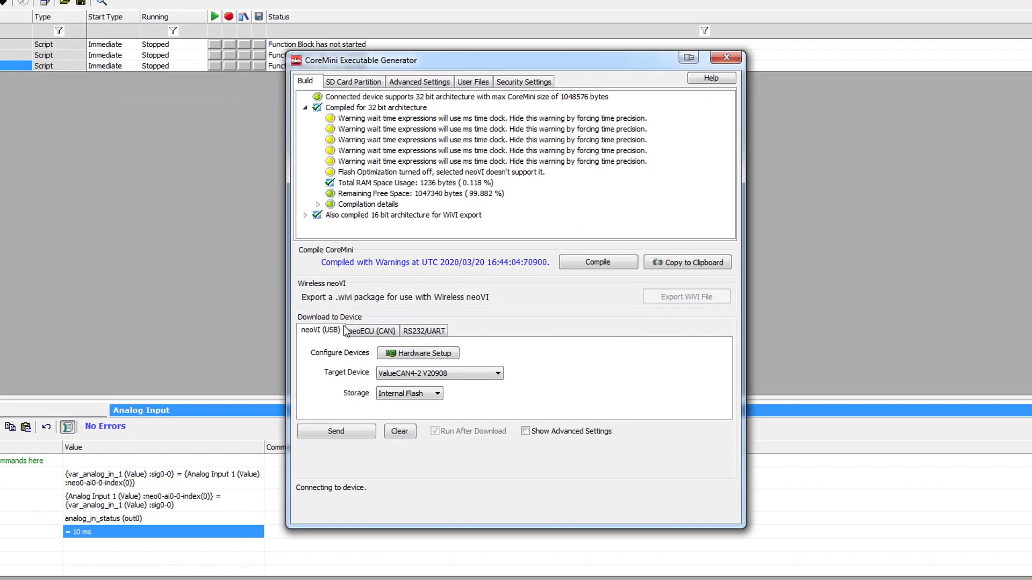
click(369, 331)
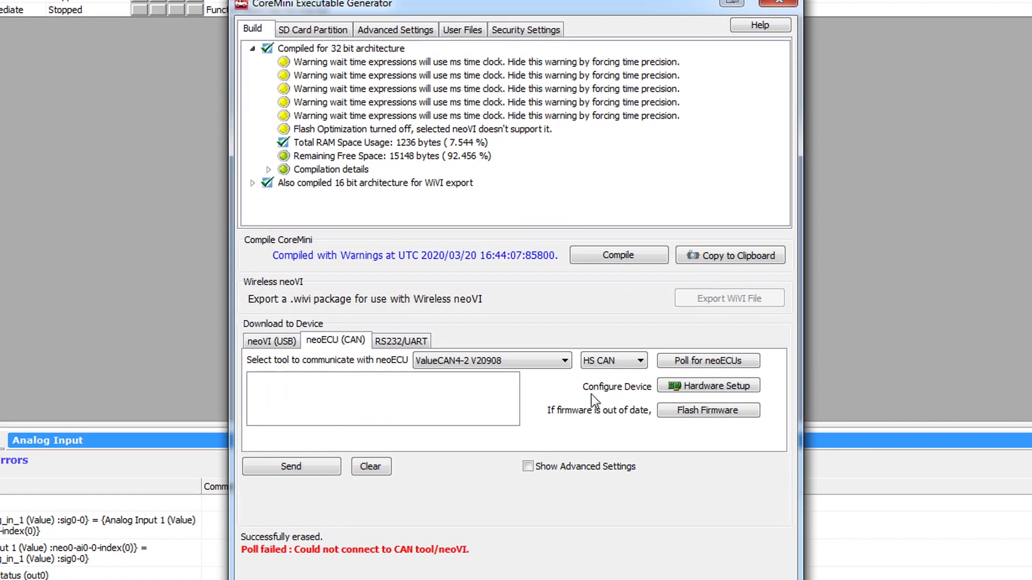
Poll the CAN bus, find neoECU12, and send the compiled CoreMini to it.
click(707, 361)
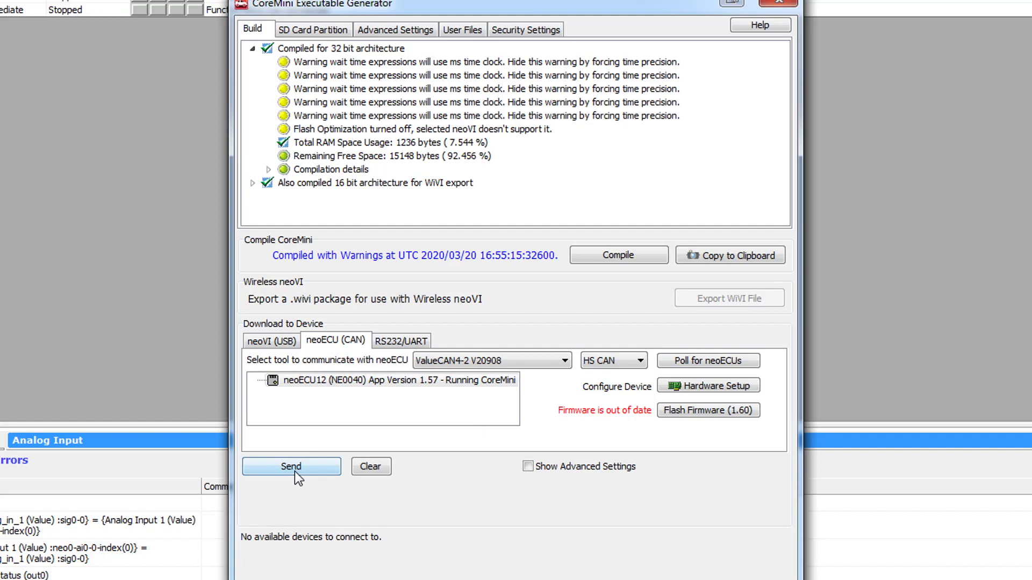
click(291, 466)
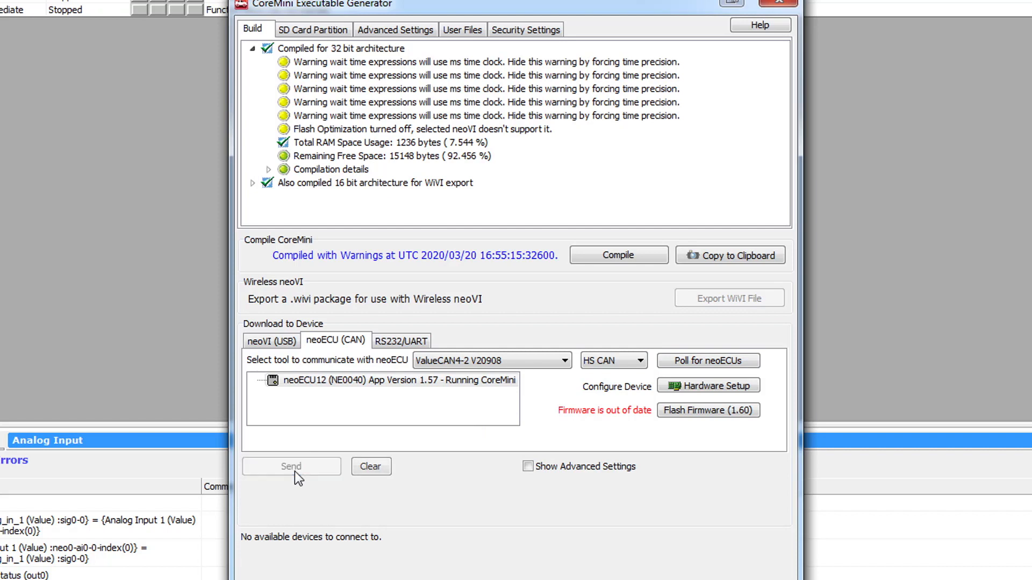
click(291, 466)
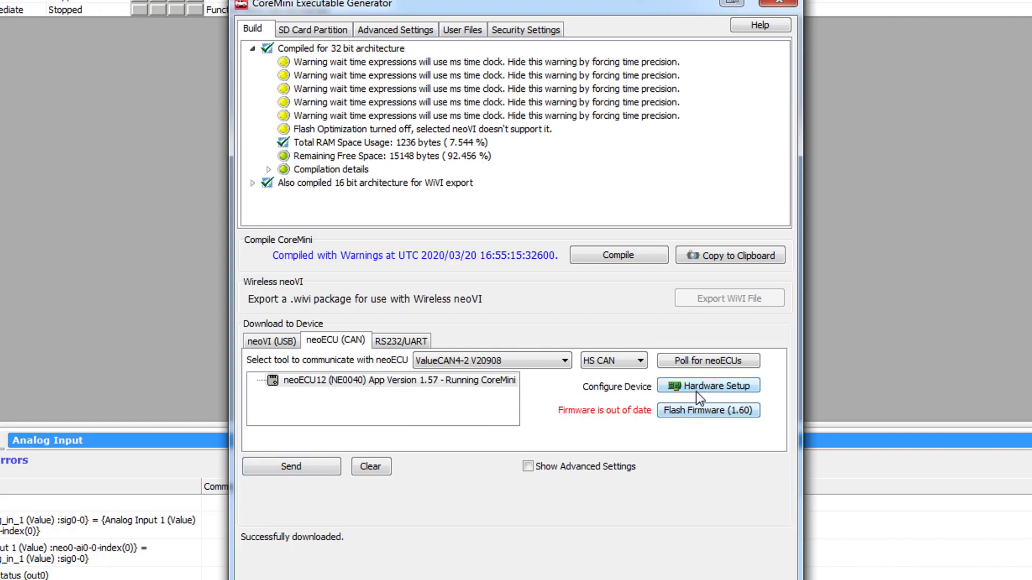
mouse_move(709, 384)
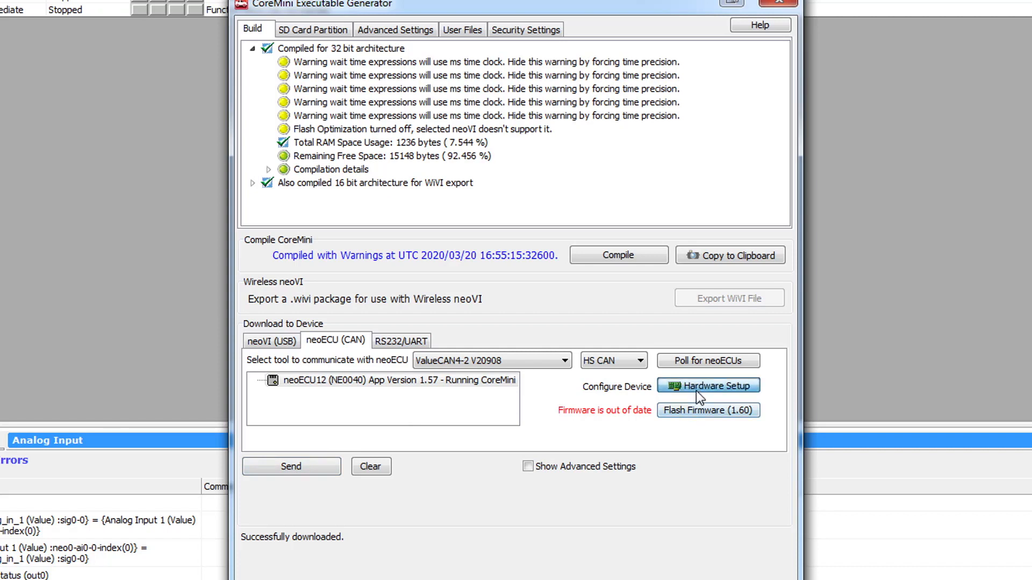